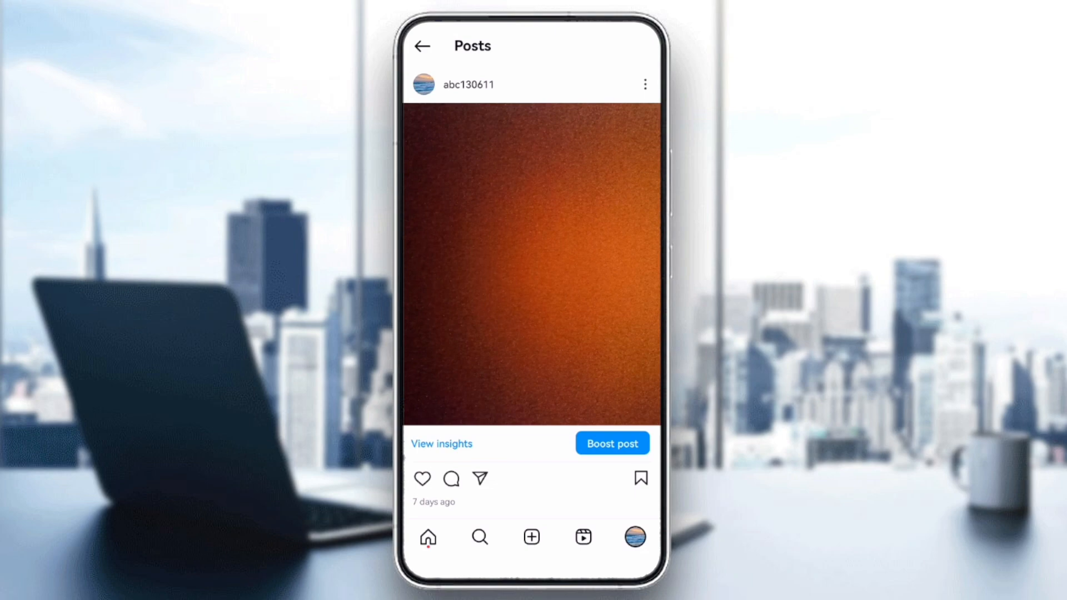
# Leave the post and bring up the account's Settings and activity page.
pyautogui.click(424, 45)
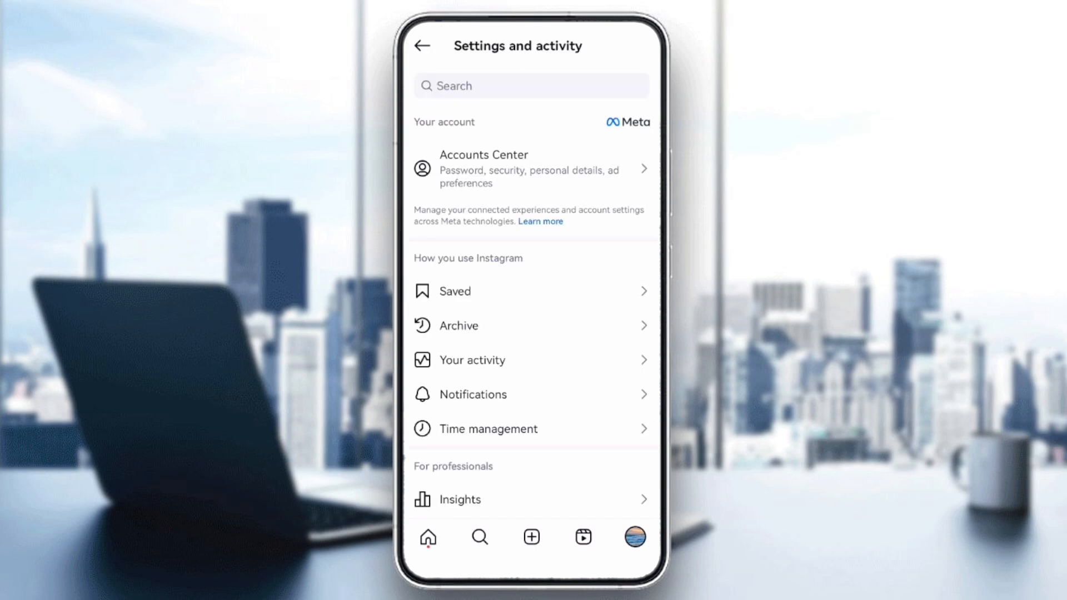
# Review the Accounts Center account list, start adding a Facebook account, then return to the post.
pyautogui.click(529, 169)
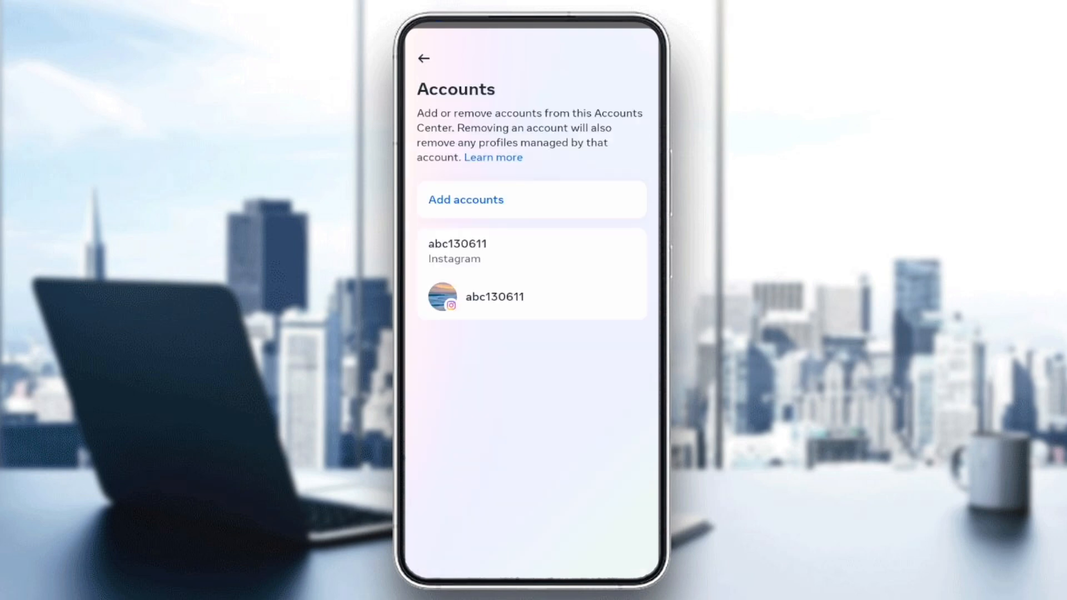
pyautogui.click(466, 200)
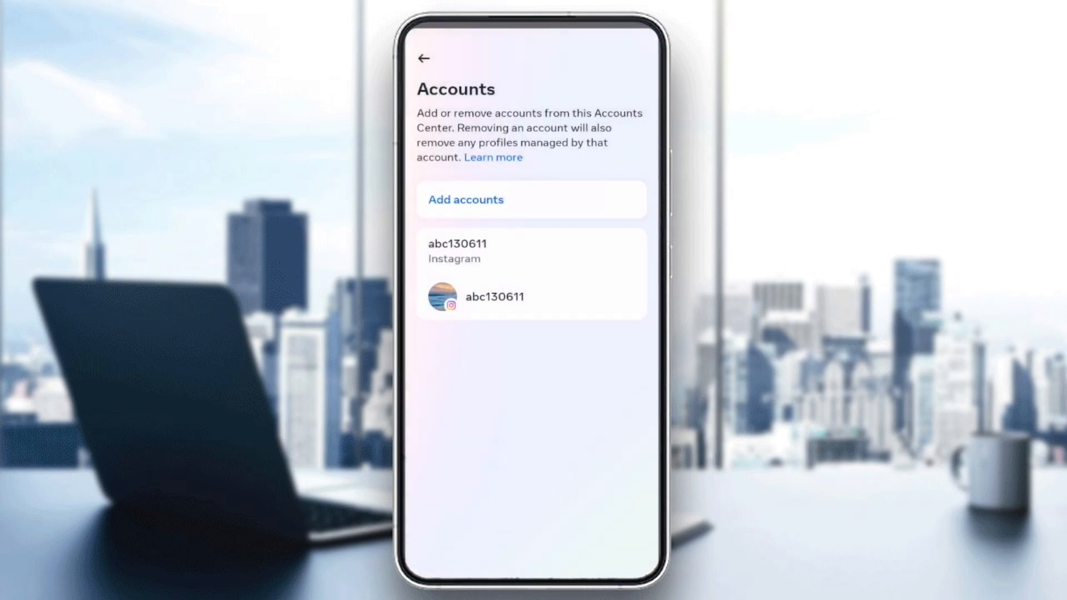
pyautogui.click(425, 58)
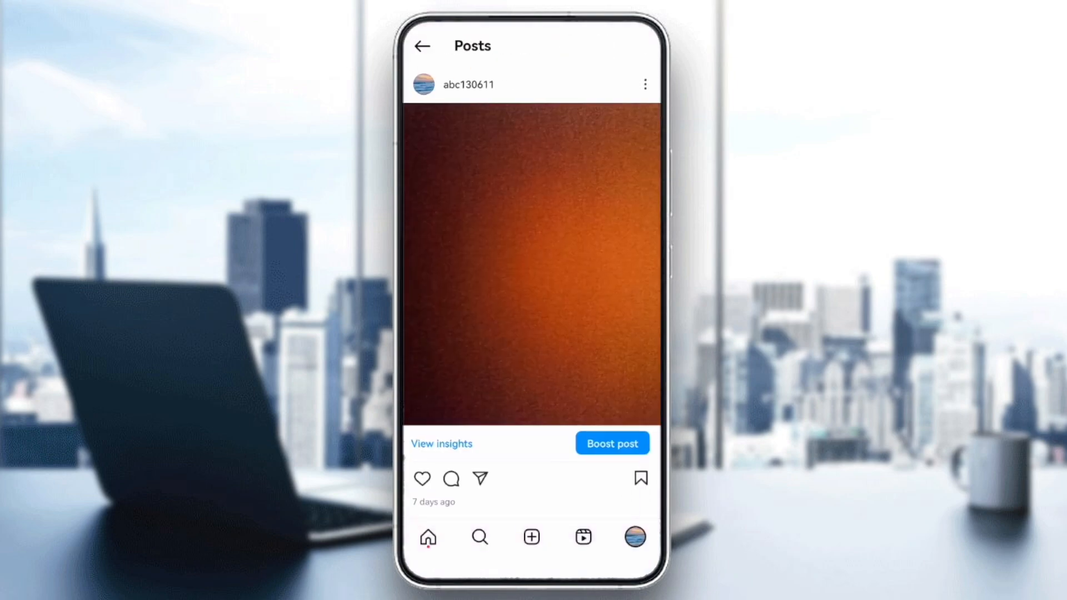
pyautogui.scroll(-3)
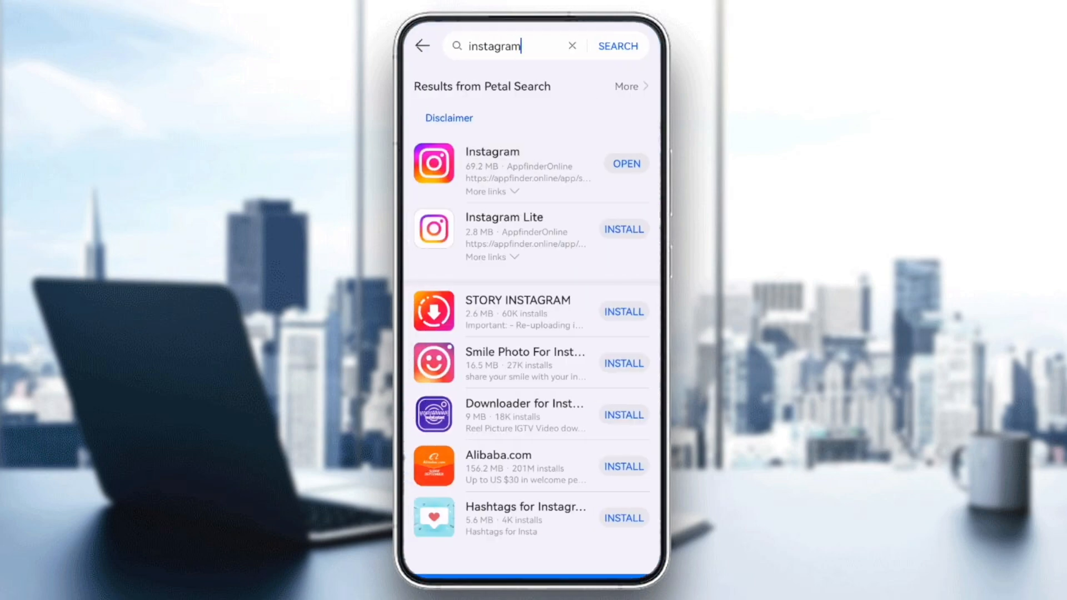
# Go to the home screen, swipe to the Instagram icon and relaunch the app.
pyautogui.click(491, 161)
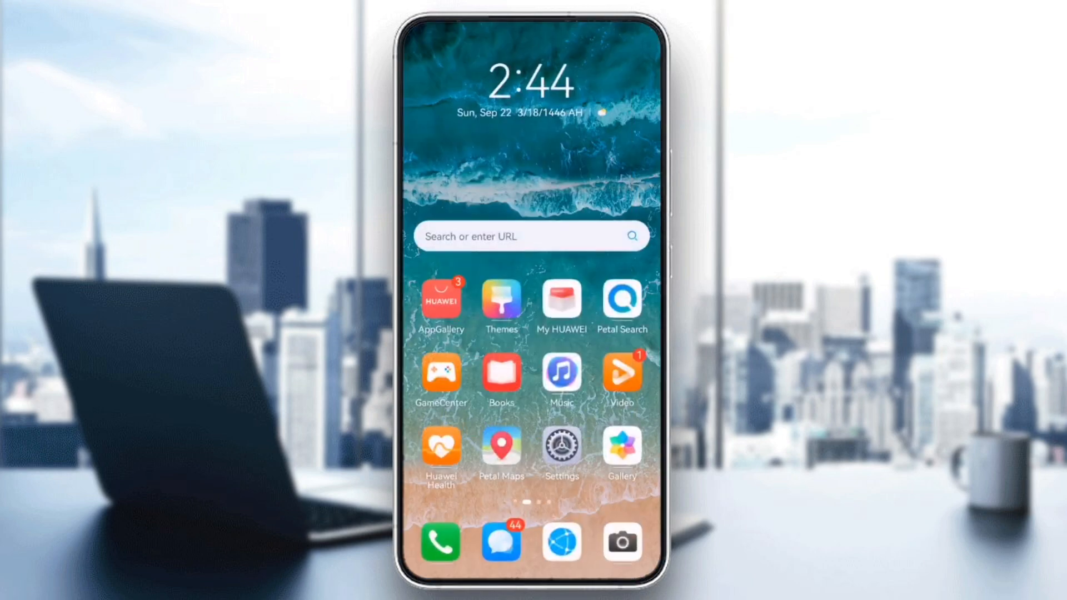
pyautogui.hscroll(-3)
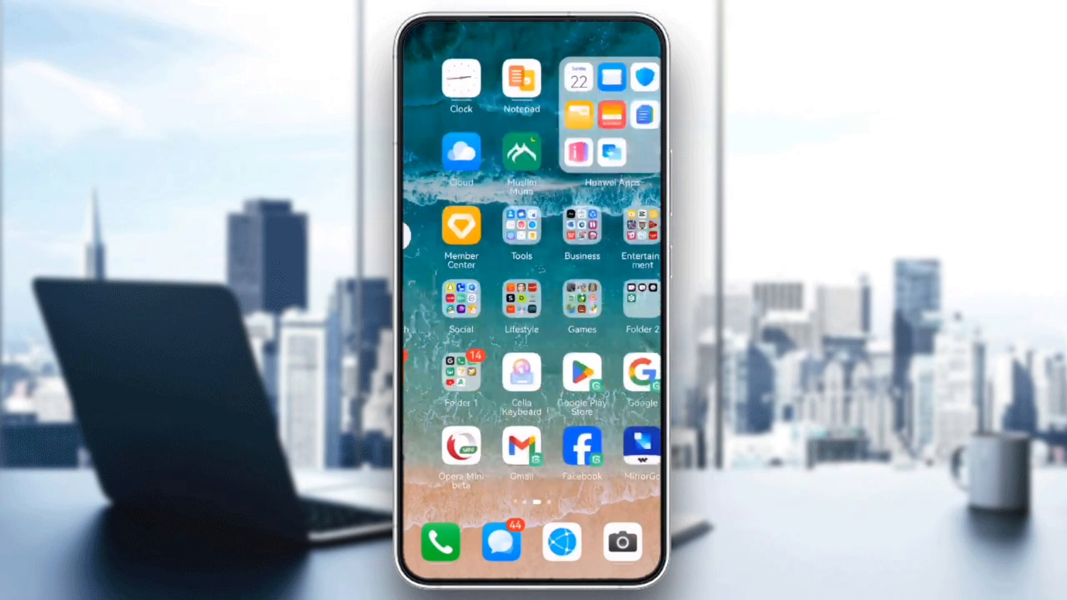
pyautogui.hscroll(-3)
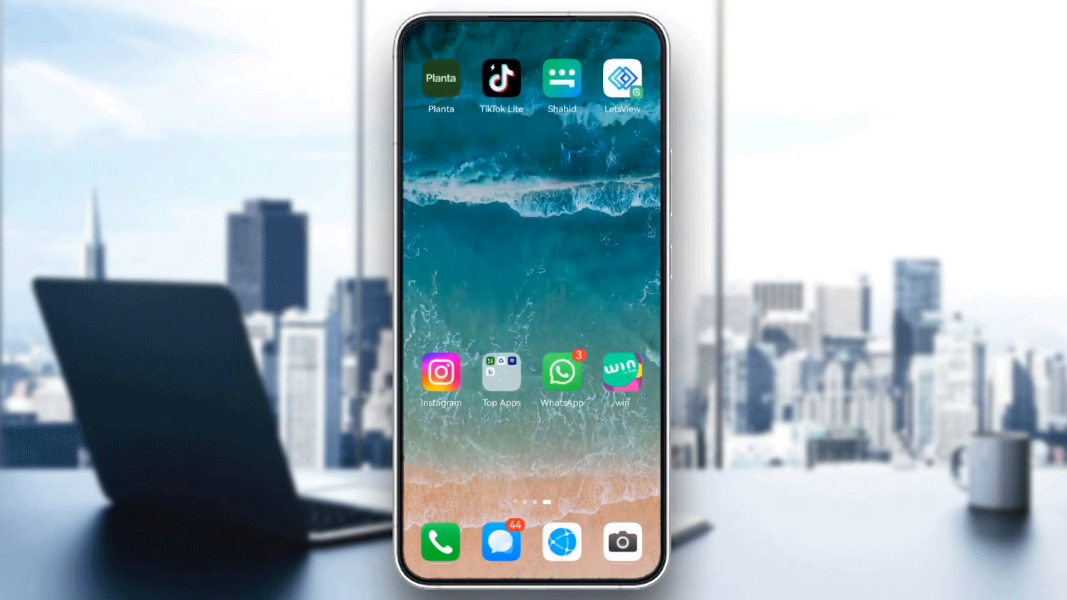
pyautogui.click(440, 373)
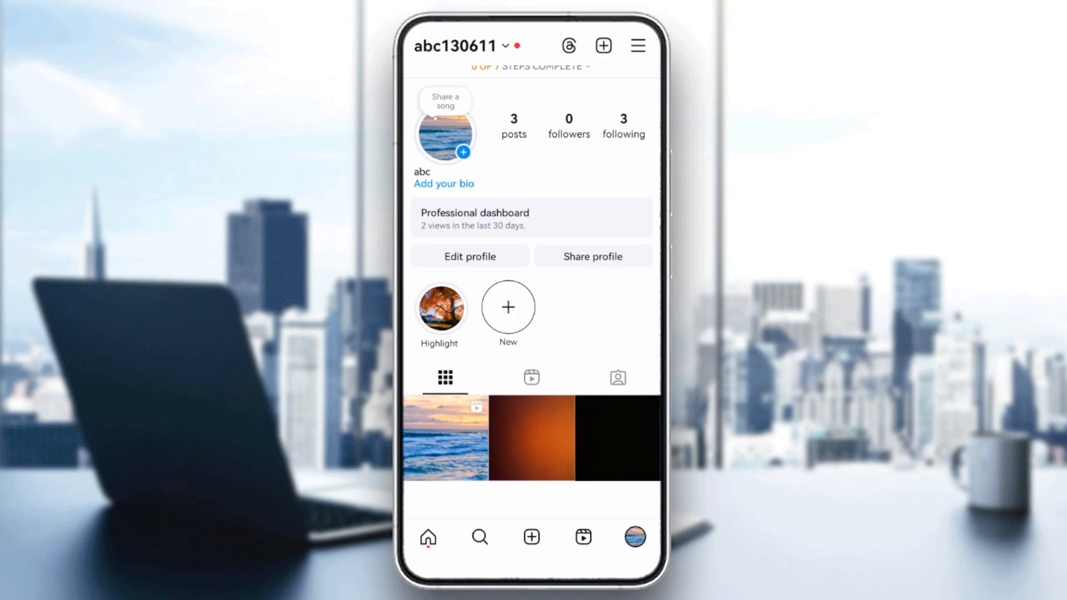
# Reach a blank Report problem form via Settings > Help > Report a problem, including logs.
pyautogui.click(638, 45)
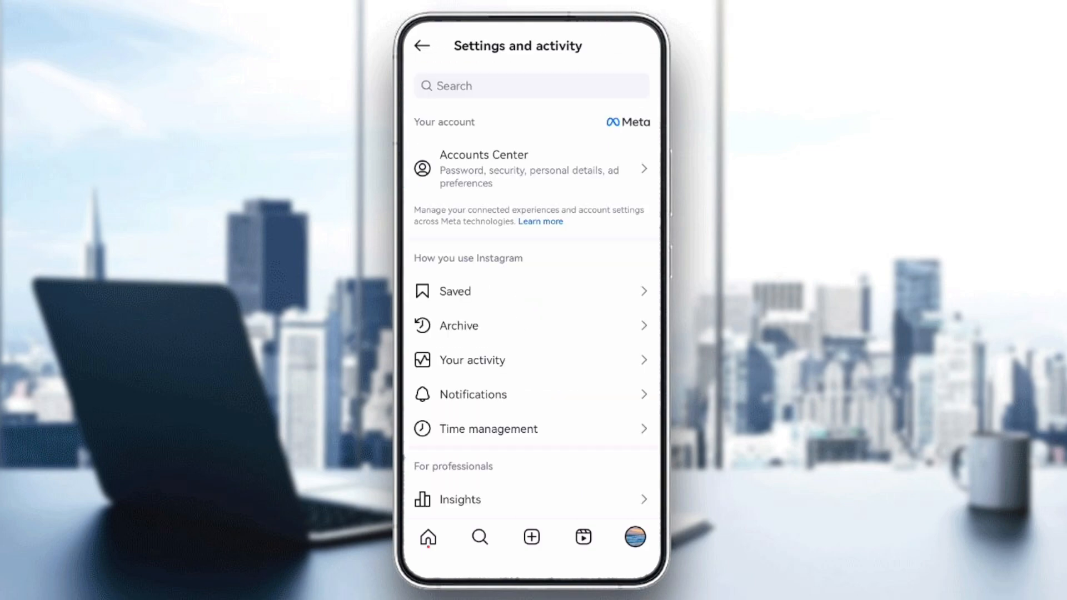
pyautogui.scroll(-3)
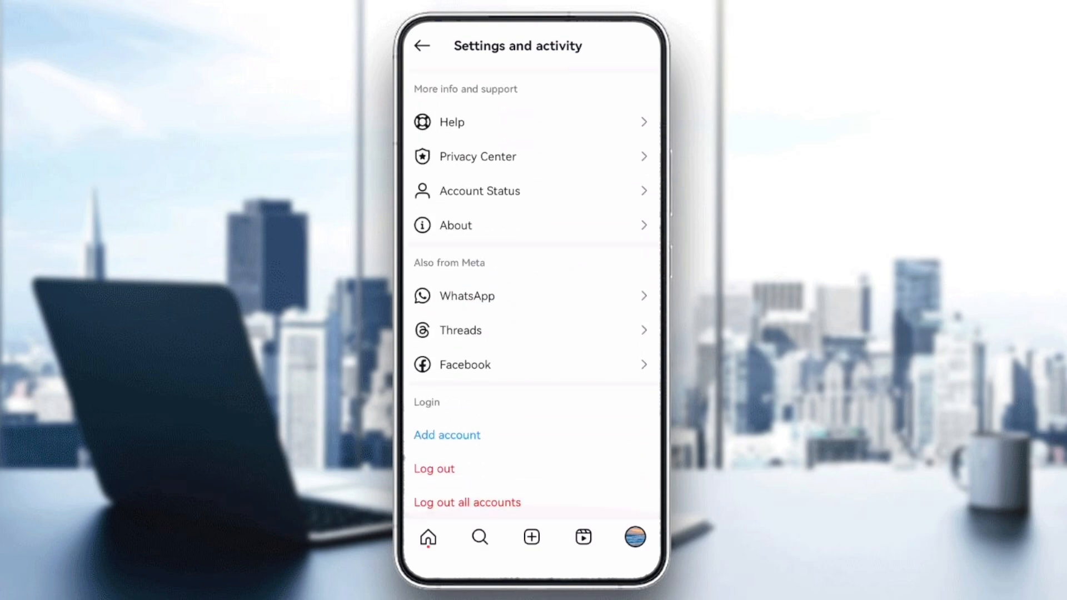
pyautogui.click(452, 123)
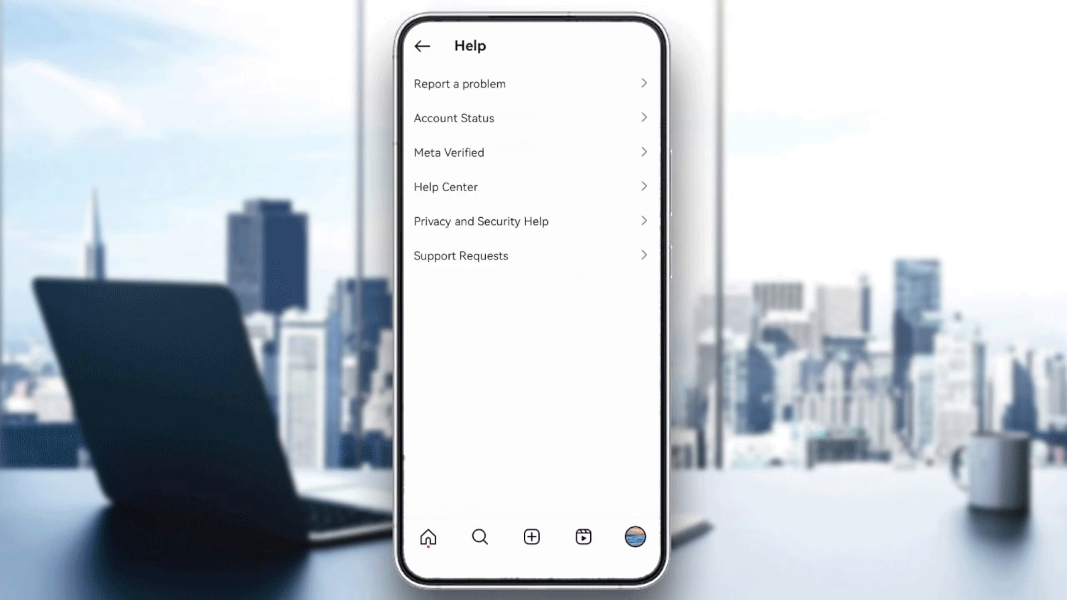
pyautogui.click(460, 84)
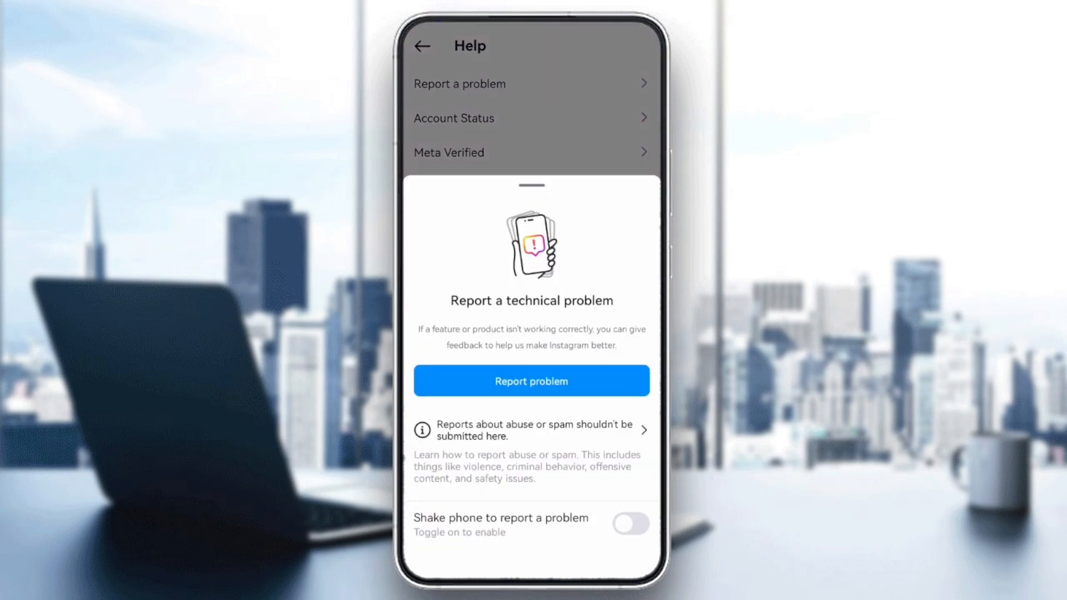
pyautogui.click(532, 381)
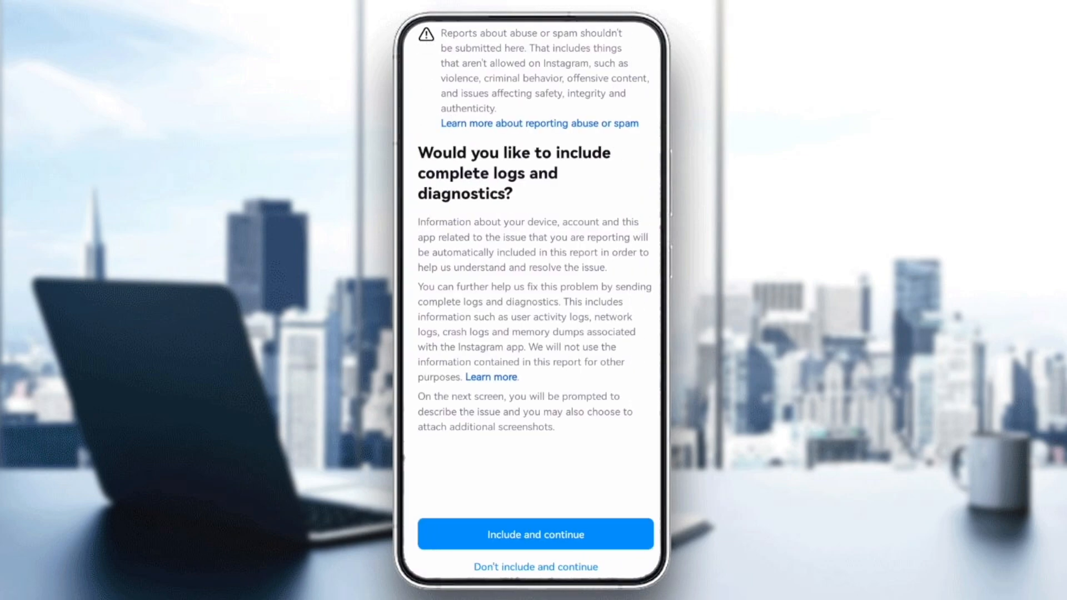
pyautogui.click(536, 534)
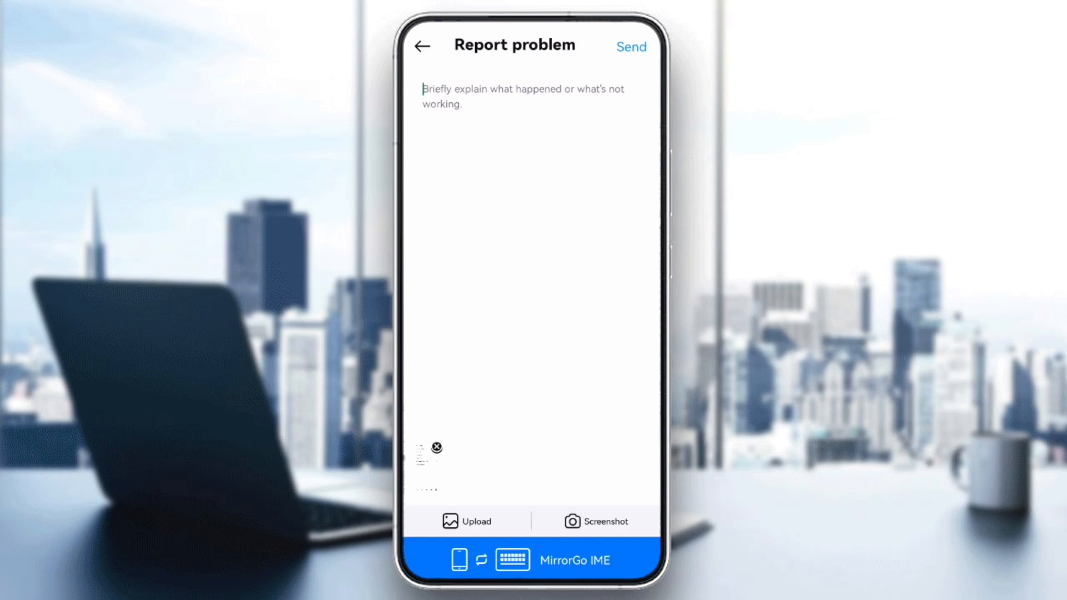